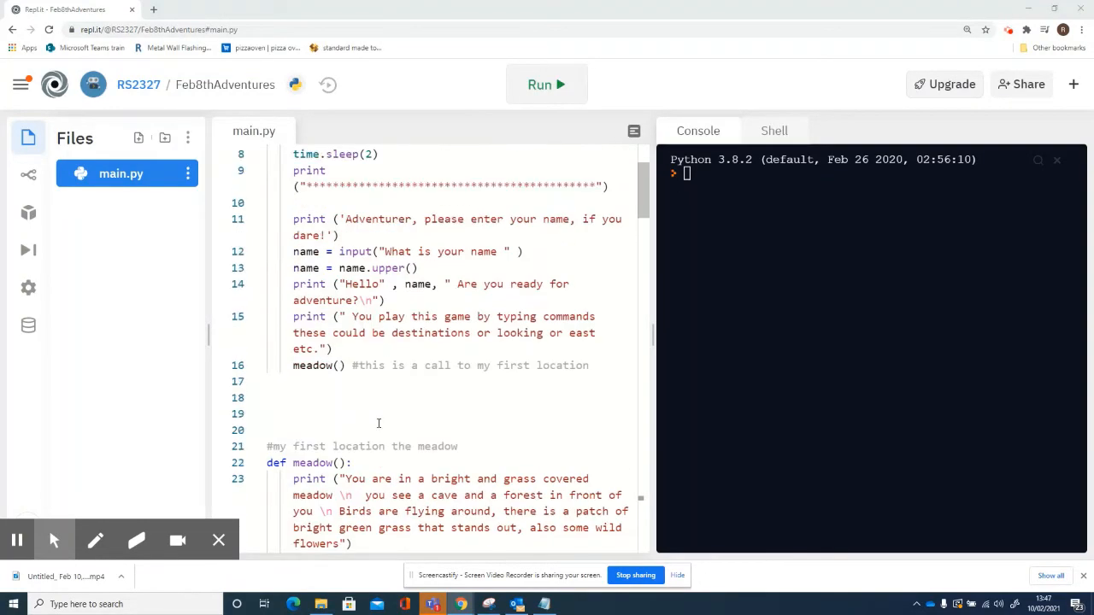
# Step: Scroll through the code and start the adventure game with Run
pyautogui.scroll(-3)
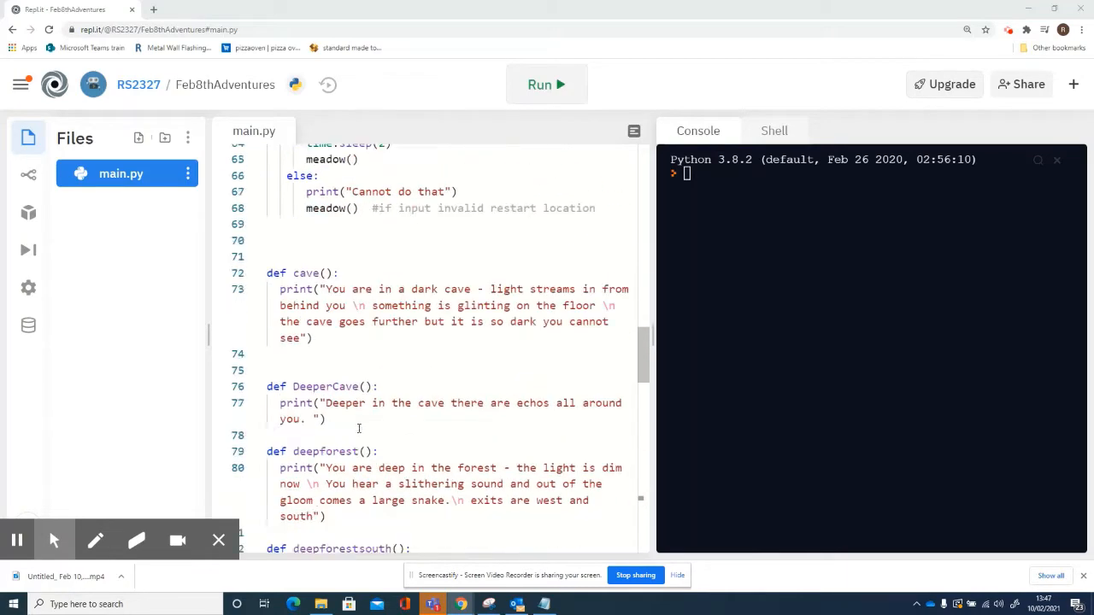
pyautogui.scroll(-3)
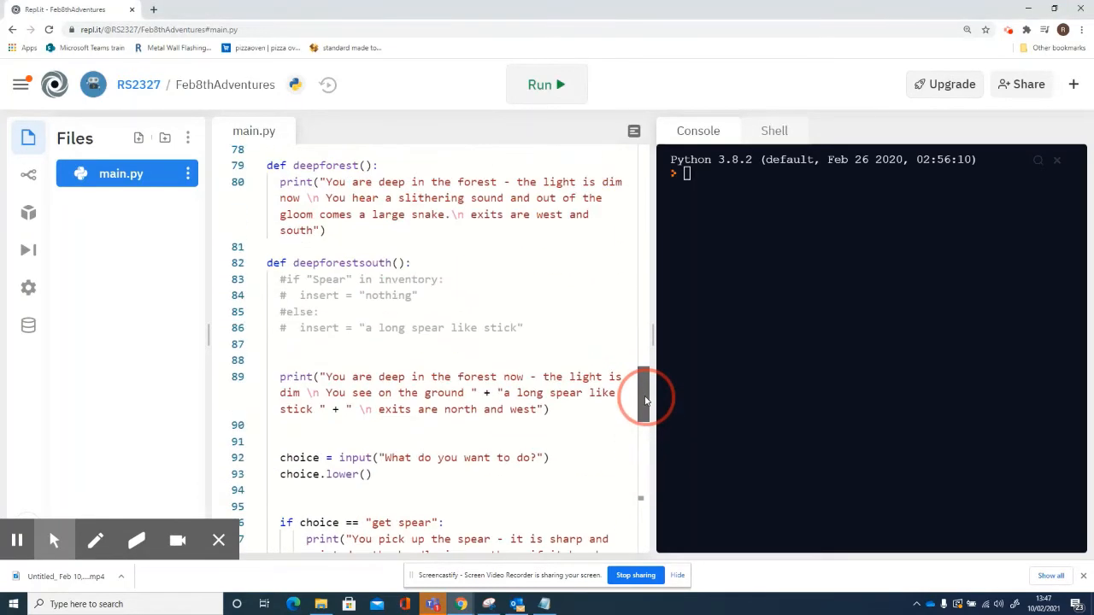
pyautogui.scroll(-3)
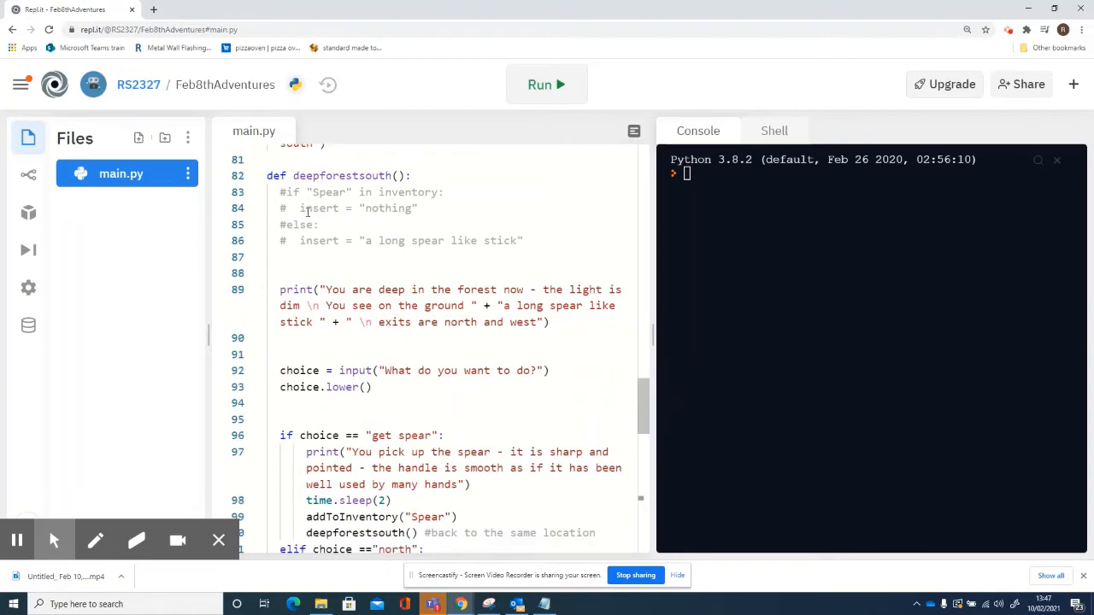
pyautogui.scroll(-3)
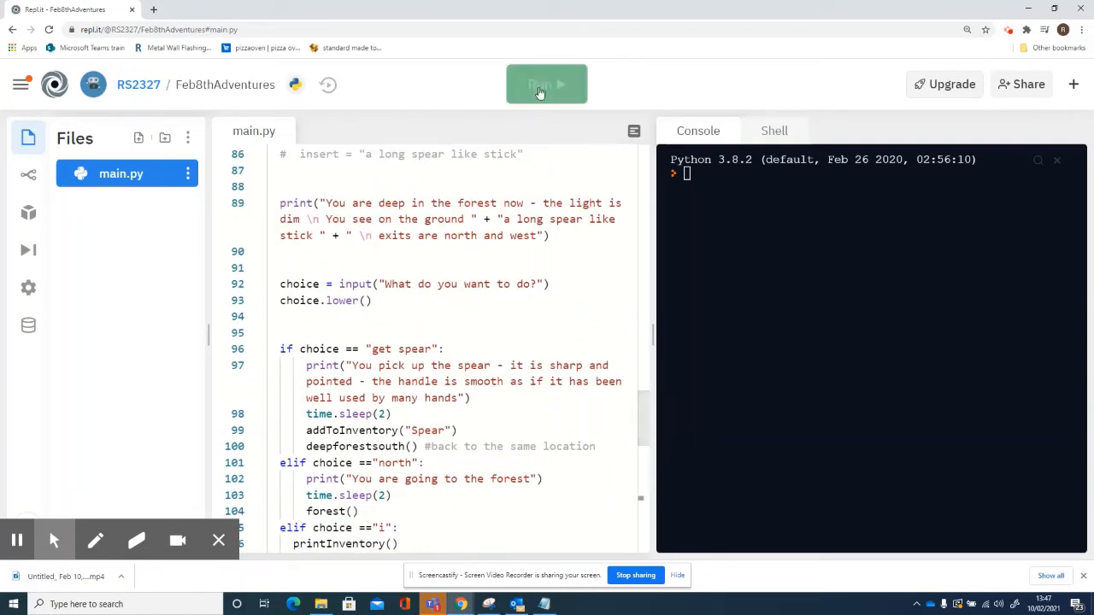
pyautogui.click(547, 84)
pyautogui.write('Fred')
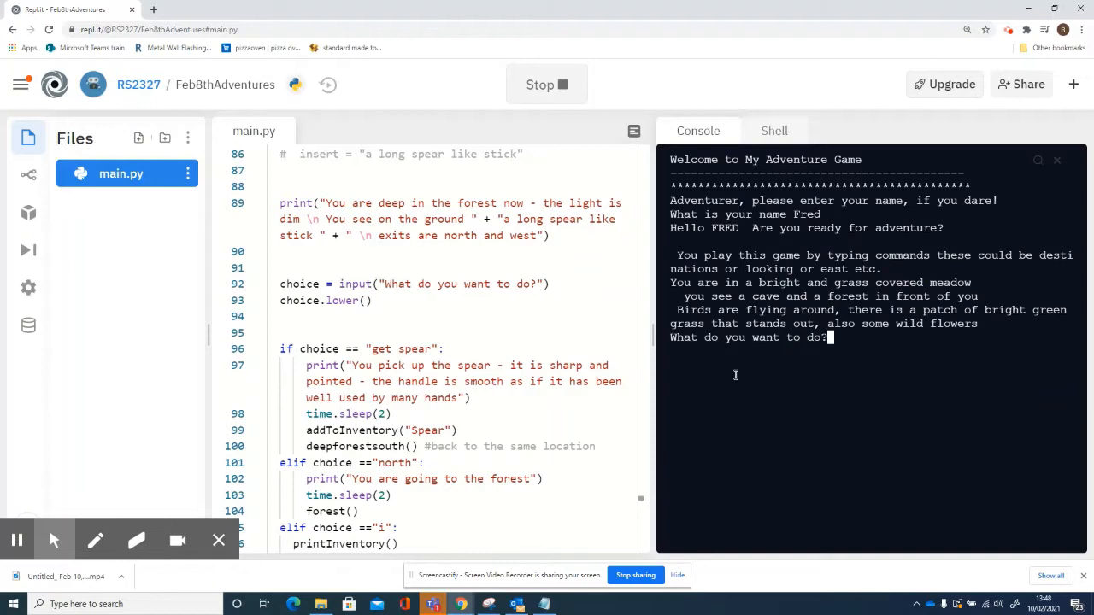
# Step: Play forest, right, get spear and i so the inventory lists Spear
pyautogui.write('forest')
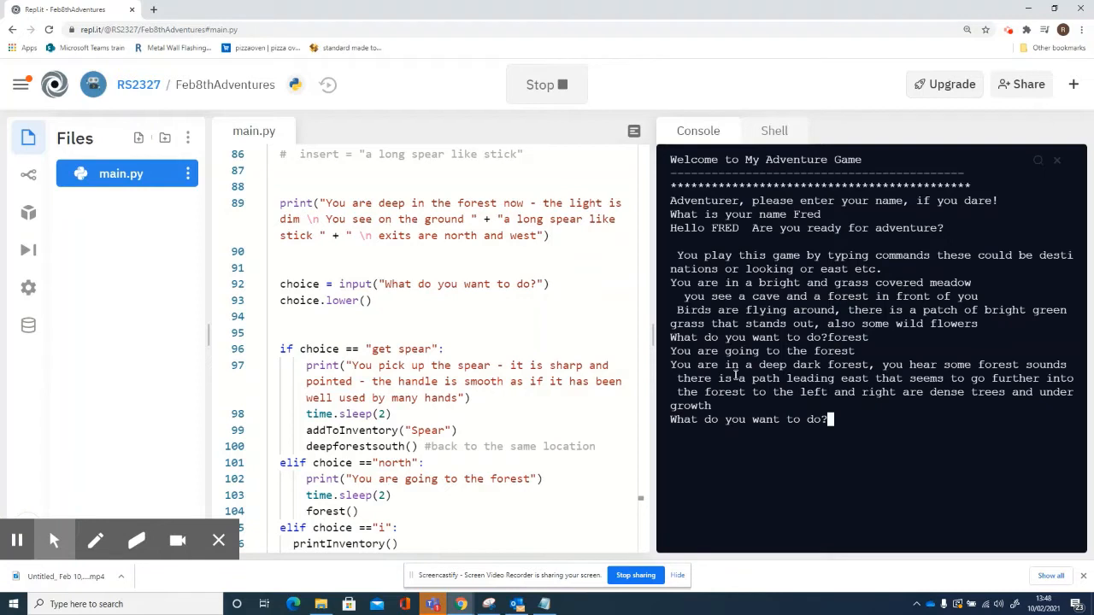
pyautogui.write('right')
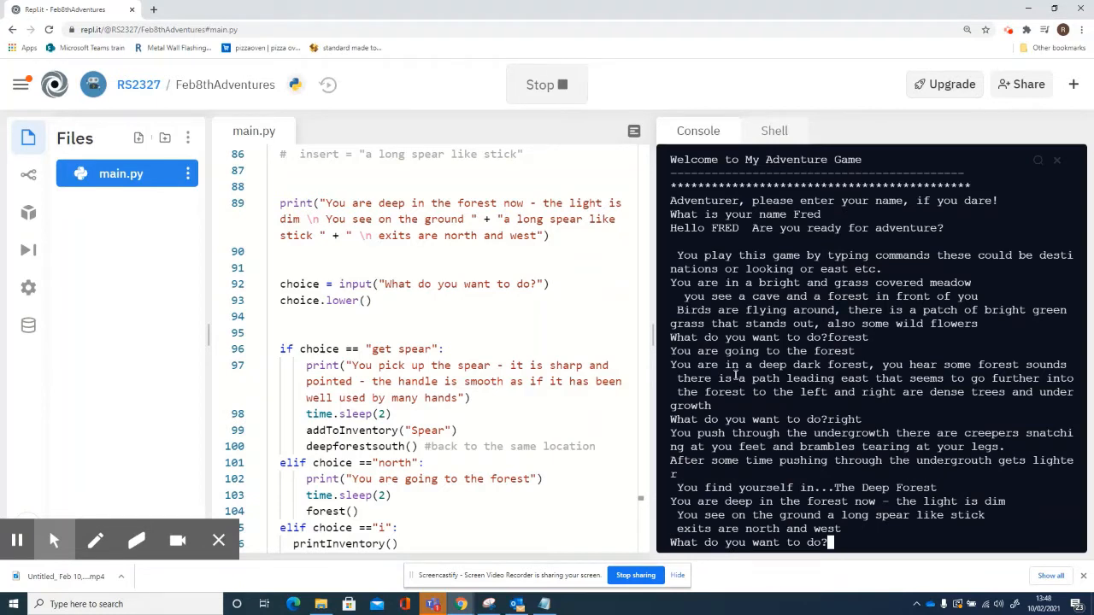
pyautogui.write('get spear')
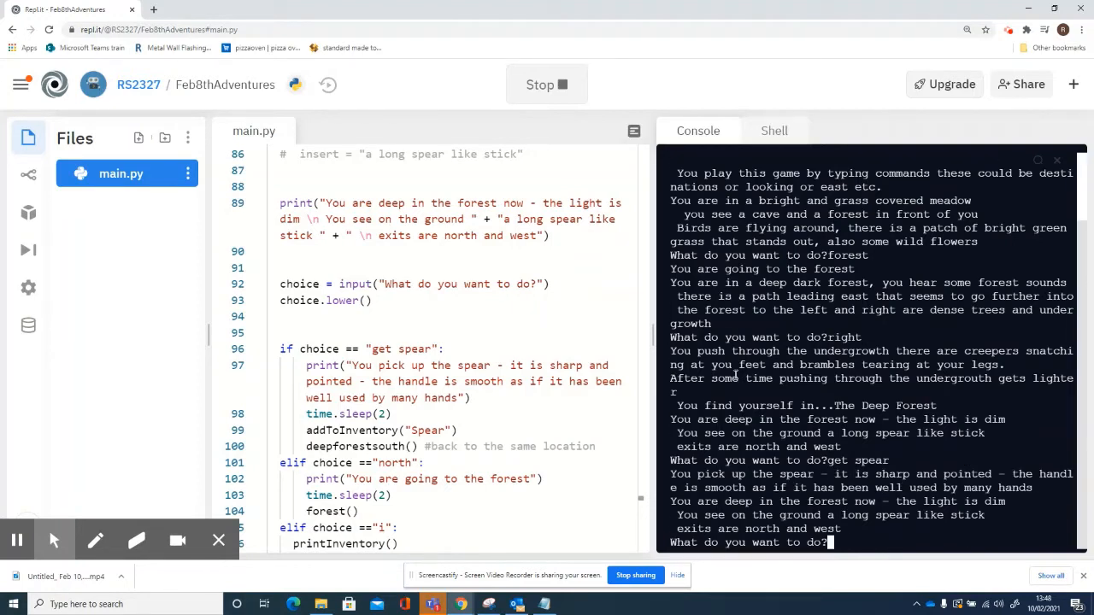
pyautogui.write('i')
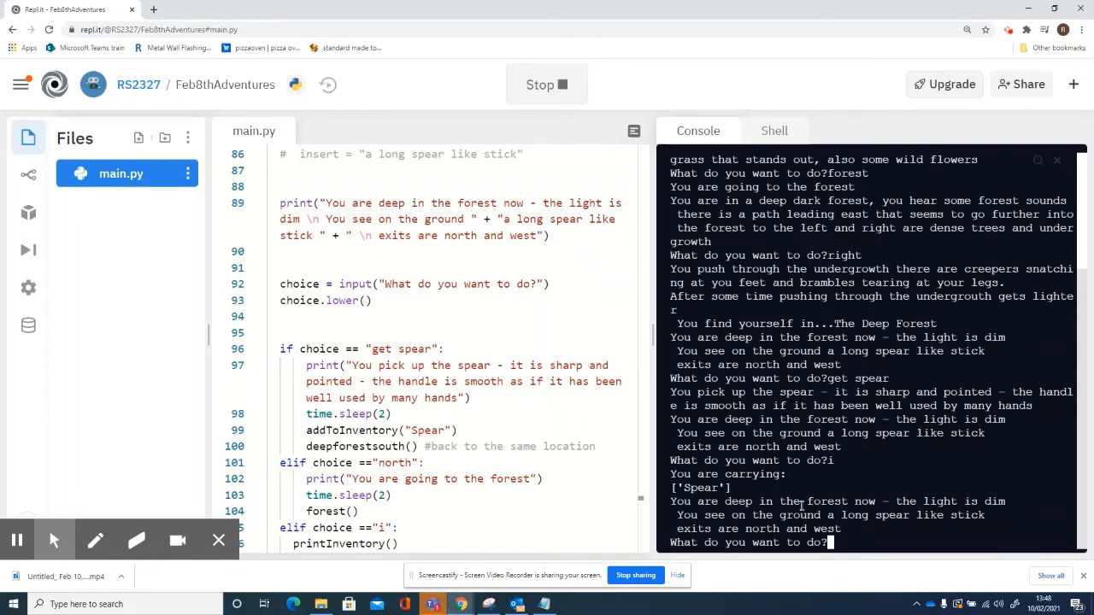
pyautogui.moveTo(732, 534)
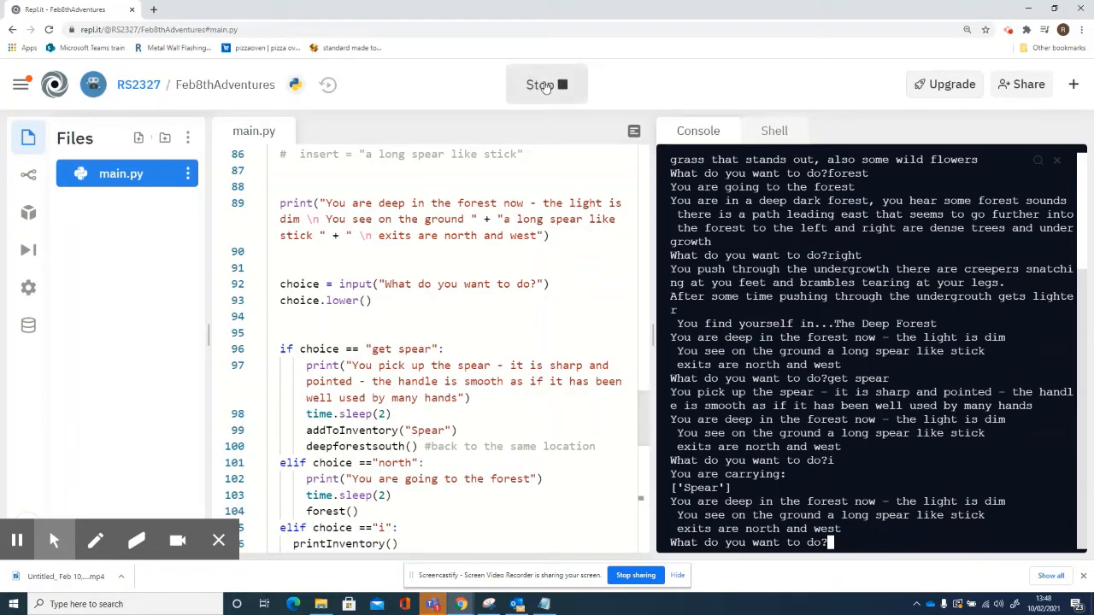
# Step: Stop the game, make the Deep Forest South print use + insert +, and rerun
pyautogui.click(547, 83)
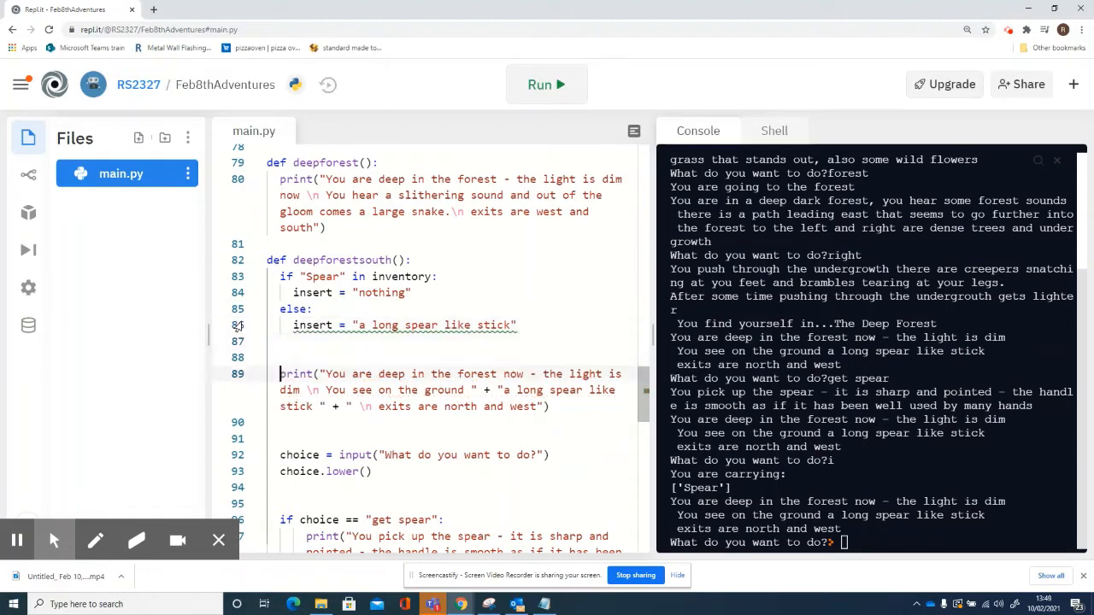
pyautogui.click(294, 293)
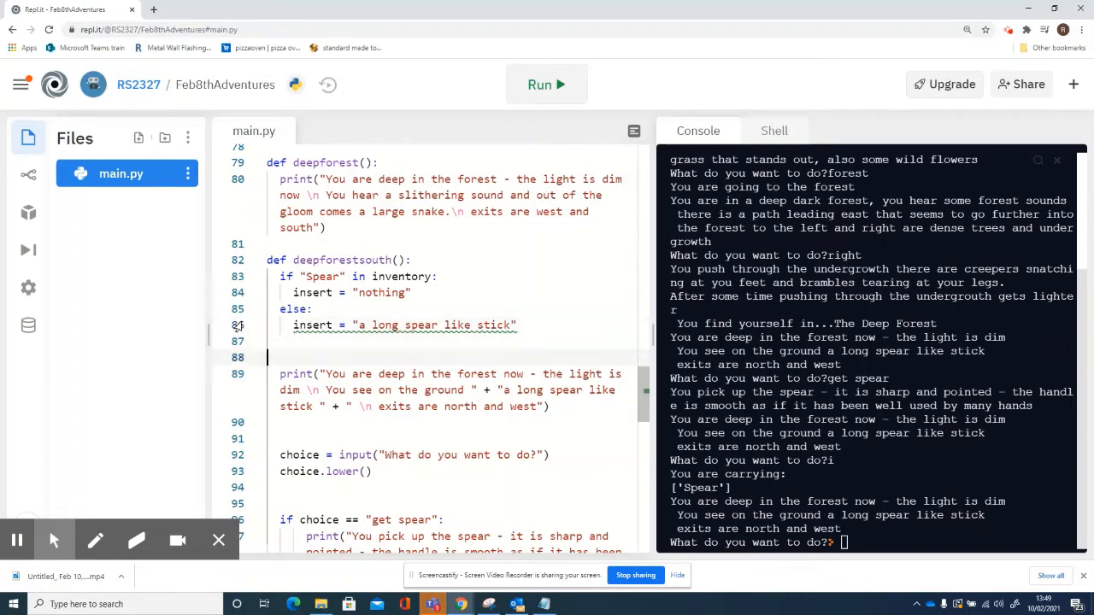
pyautogui.click(458, 389)
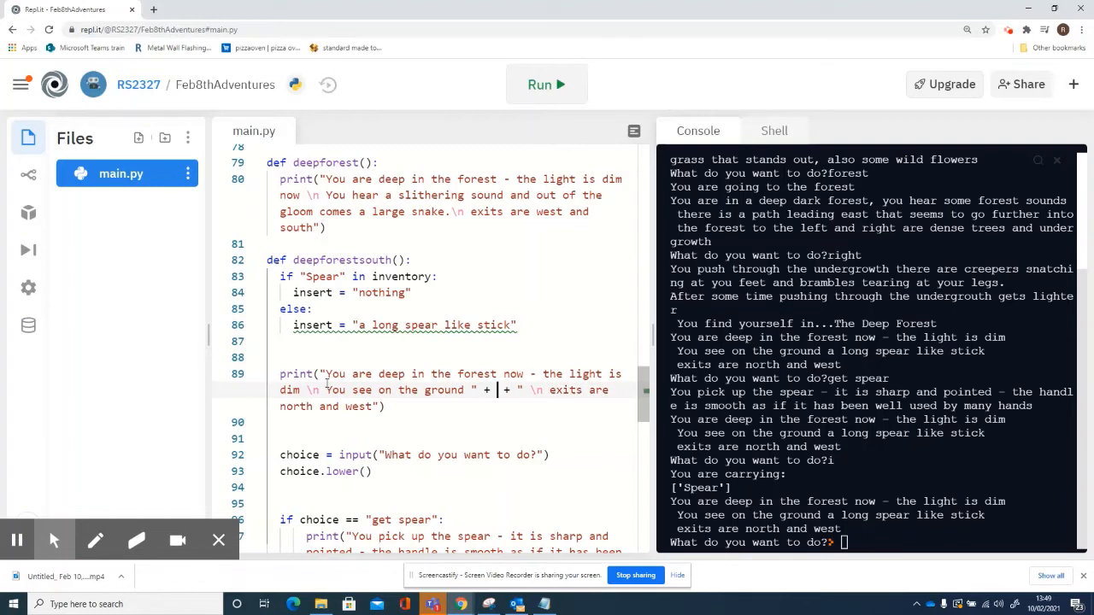
pyautogui.write('insert')
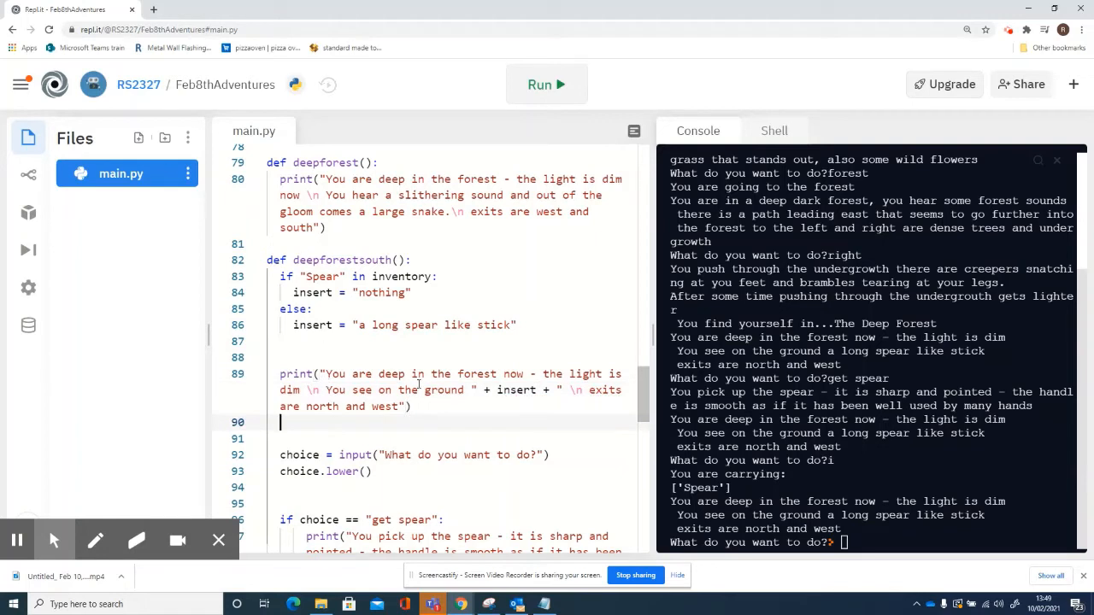
pyautogui.click(545, 84)
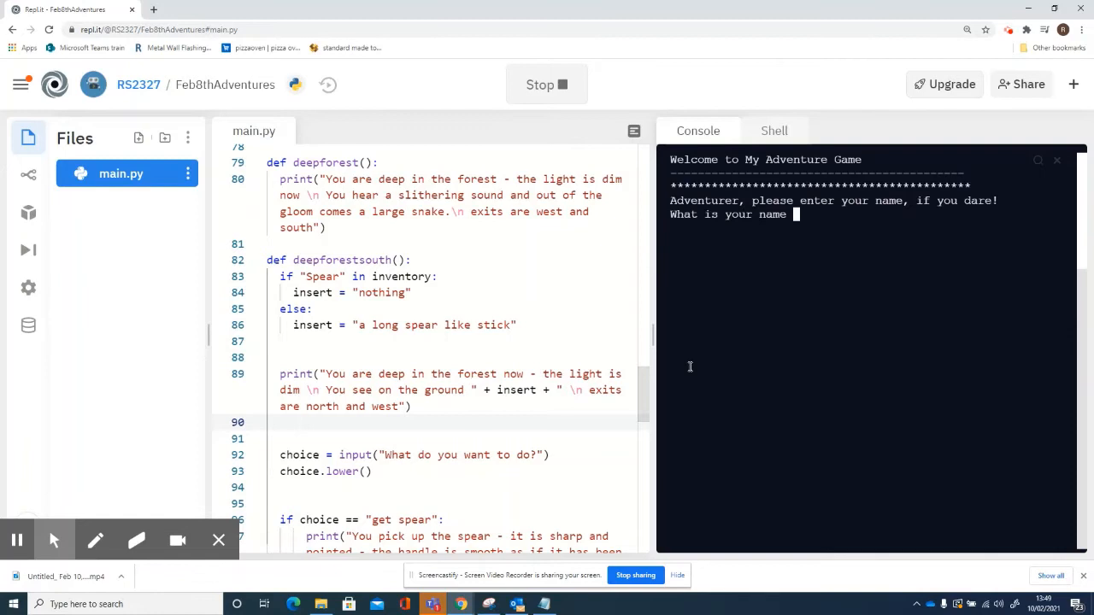
# Step: Play as Fred through forest and right, get the spear, and check the room shows nothing on the ground
pyautogui.write('Fred')
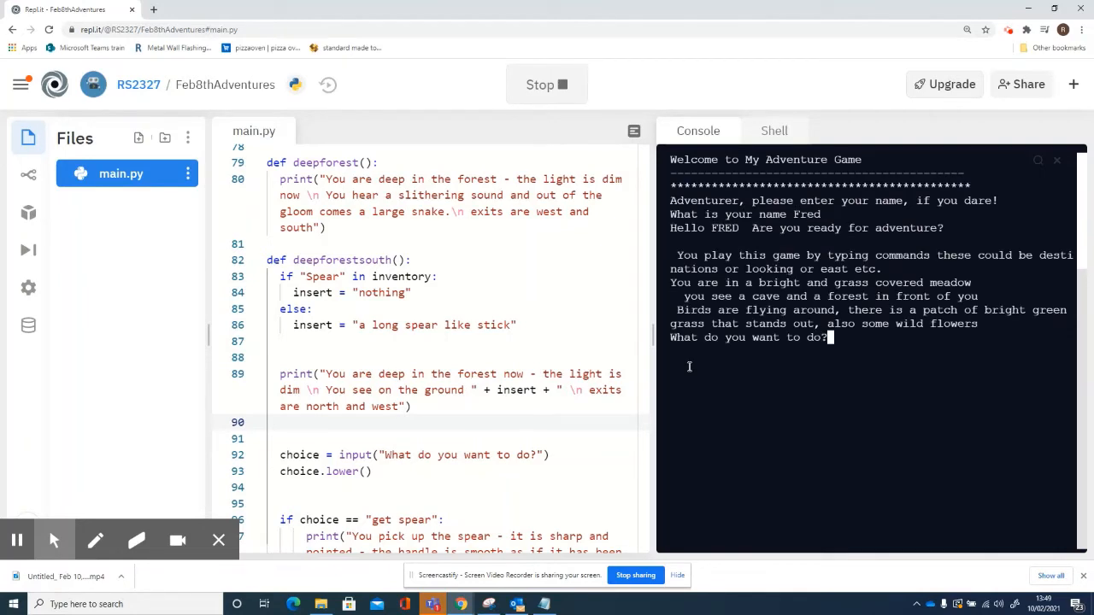
pyautogui.write('forest')
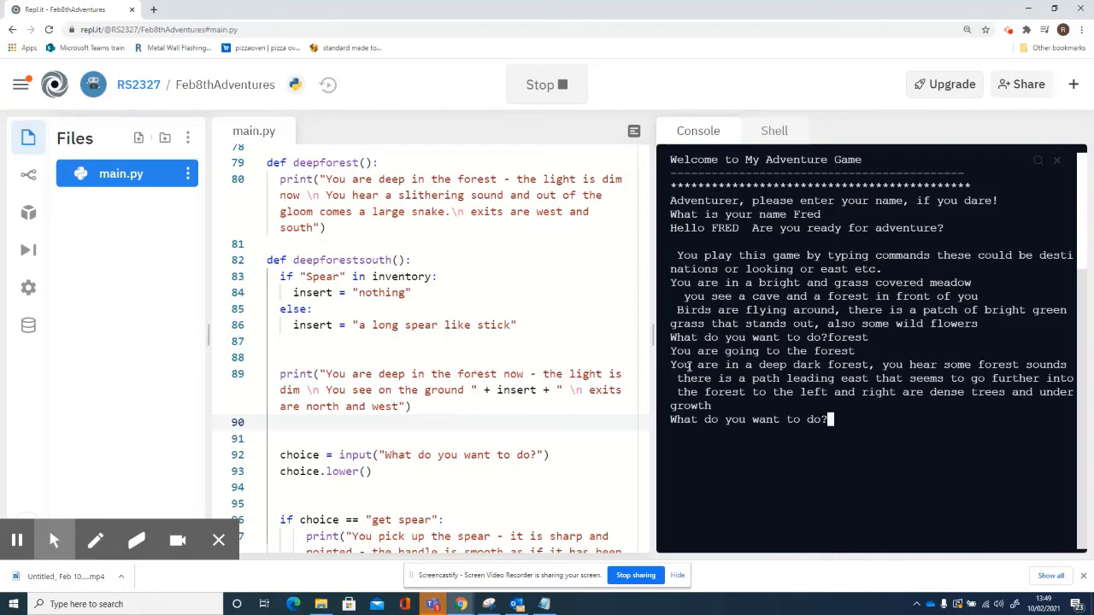
pyautogui.write('right')
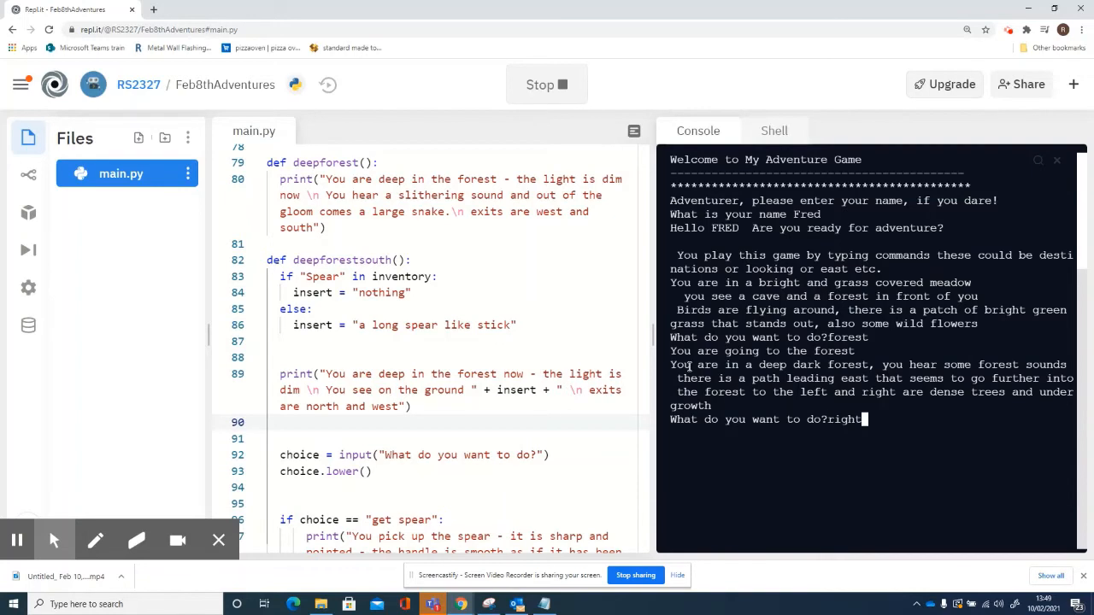
pyautogui.press('enter')
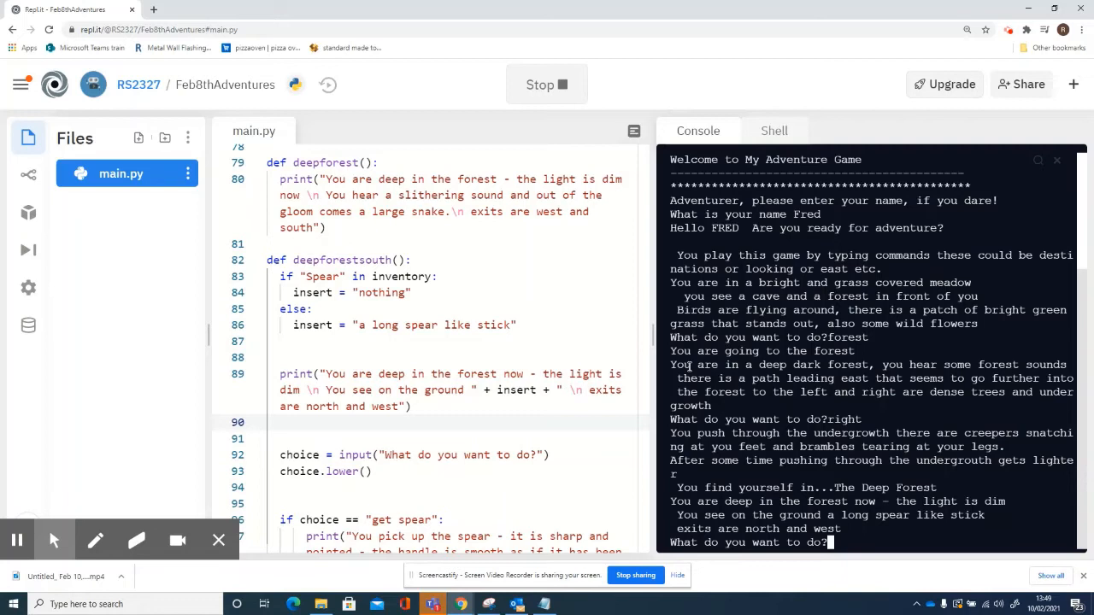
pyautogui.write('g')
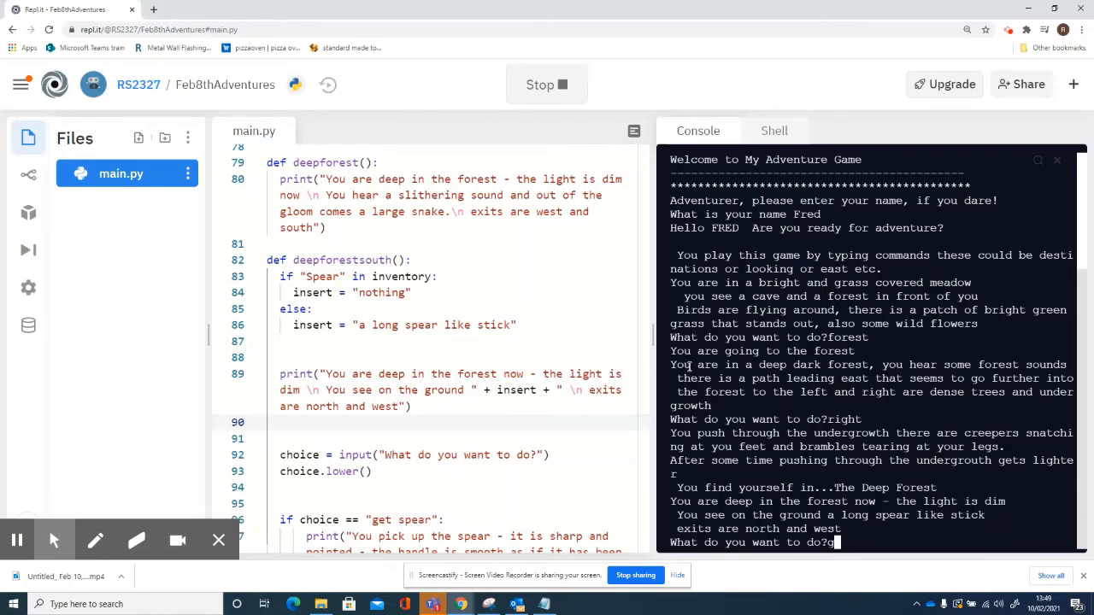
pyautogui.write('get spear')
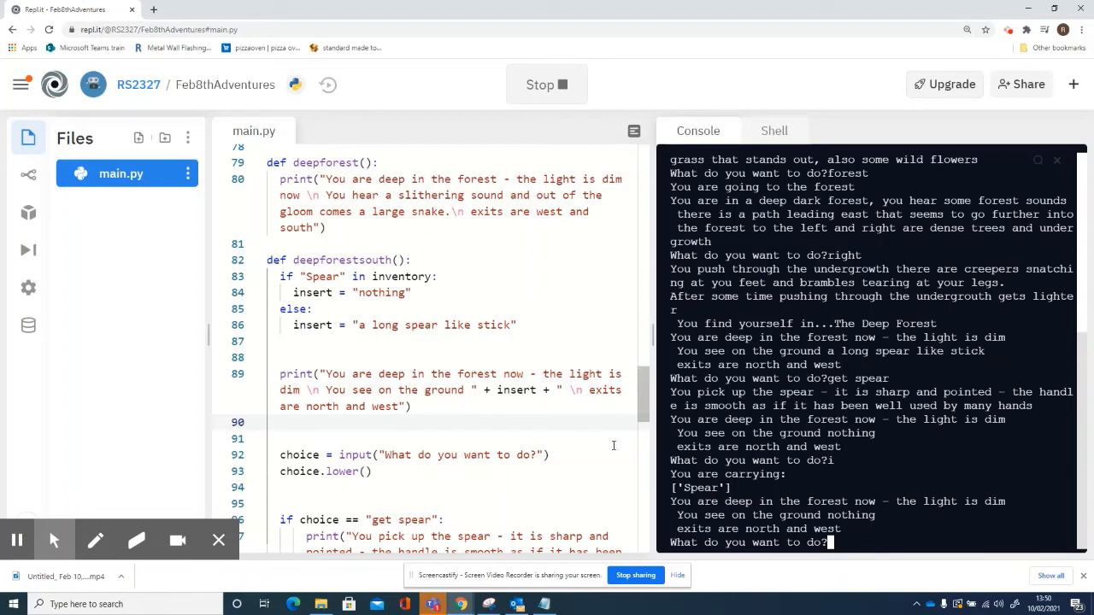
pyautogui.moveTo(479, 373)
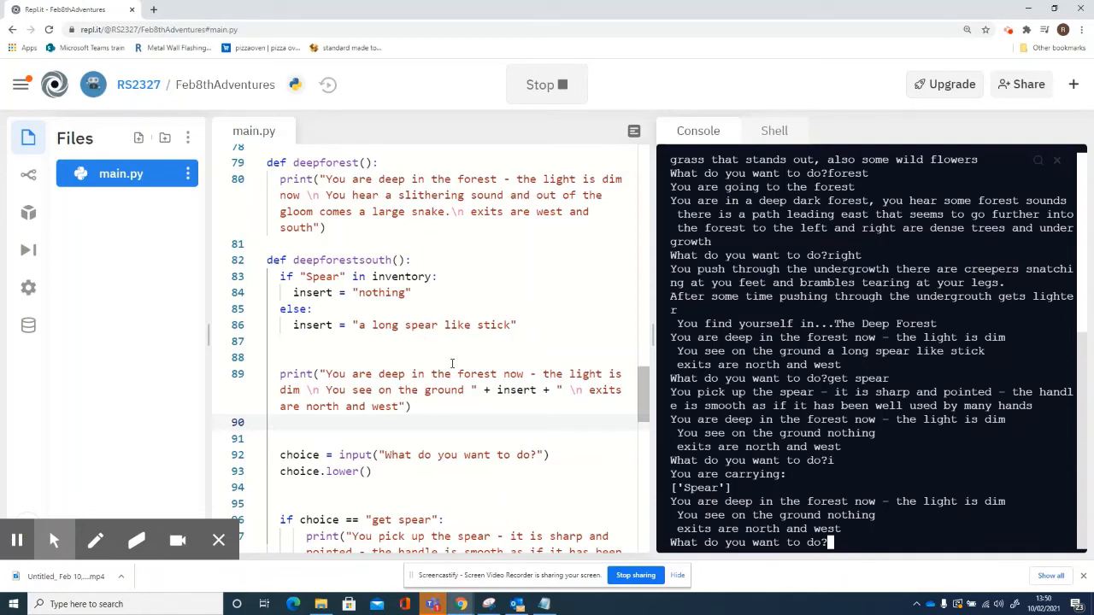
pyautogui.moveTo(371, 410)
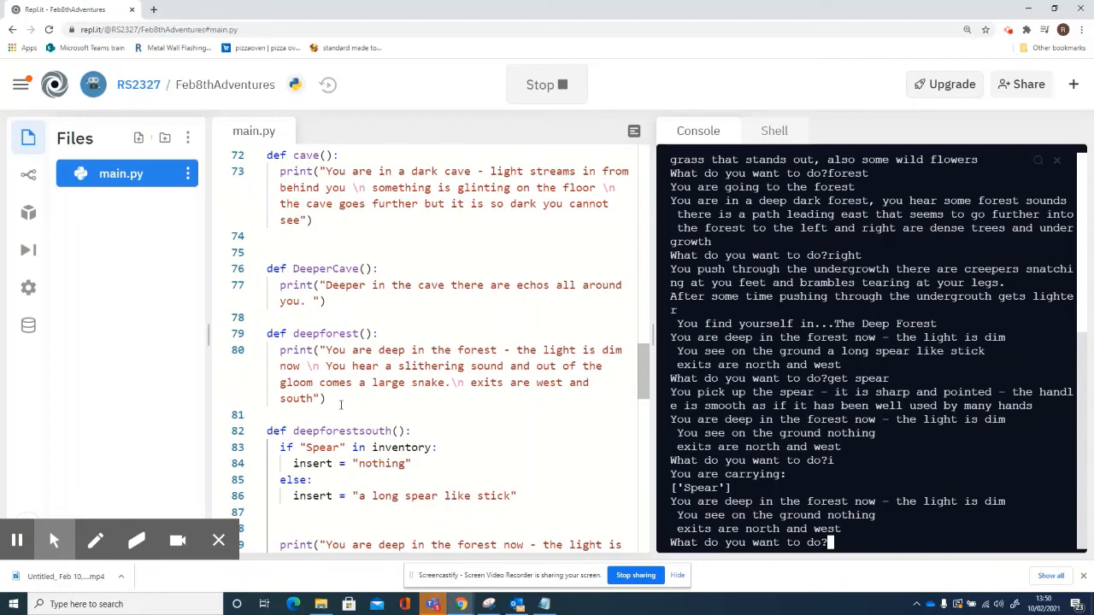
pyautogui.scroll(-3)
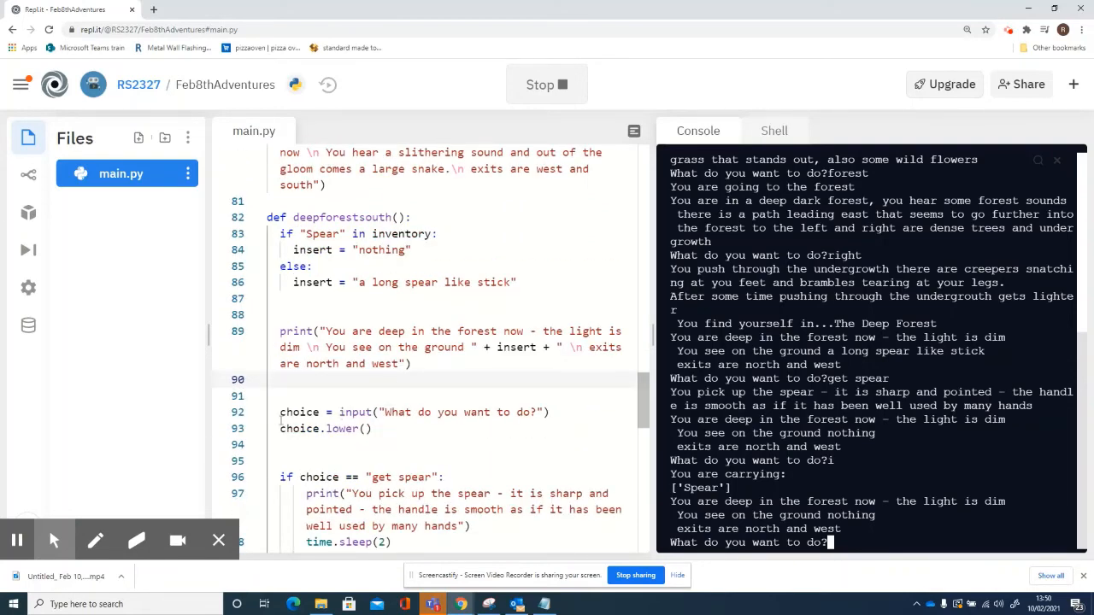
pyautogui.scroll(-3)
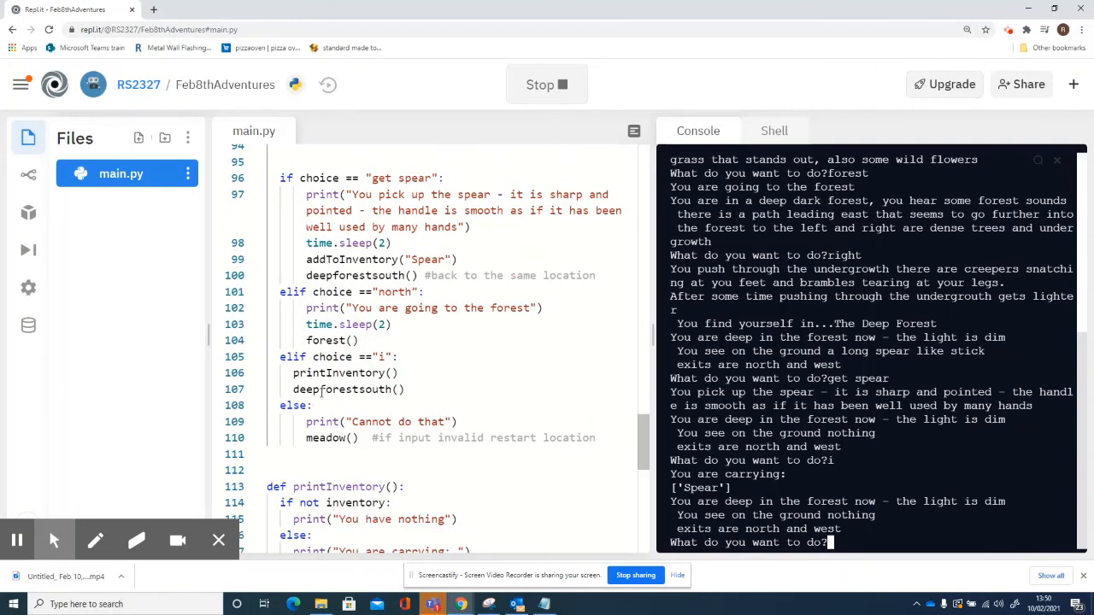
pyautogui.scroll(-3)
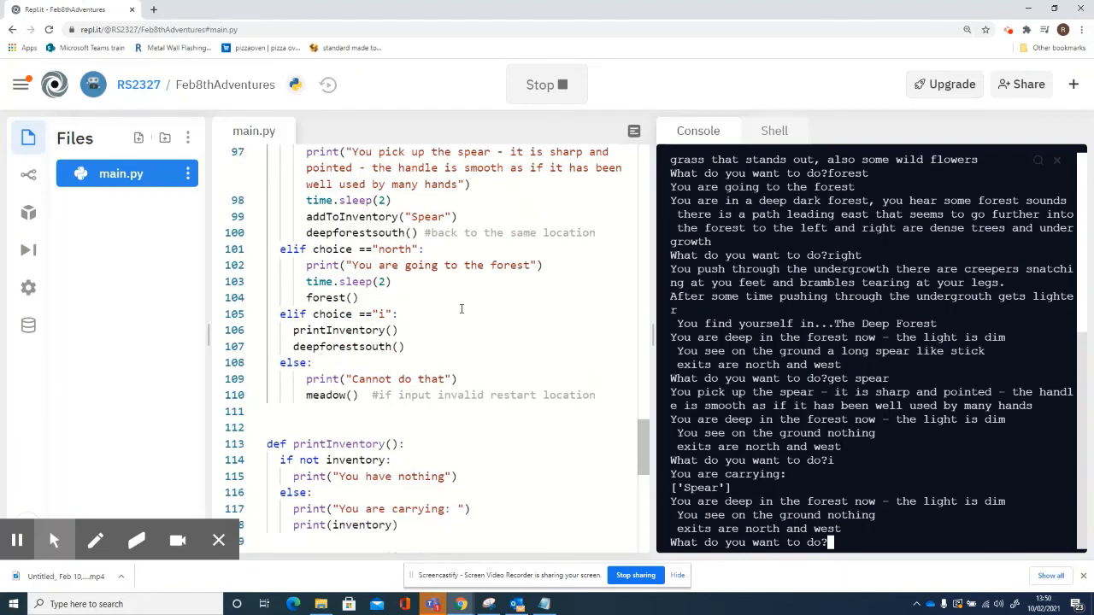
pyautogui.doubleClick(333, 315)
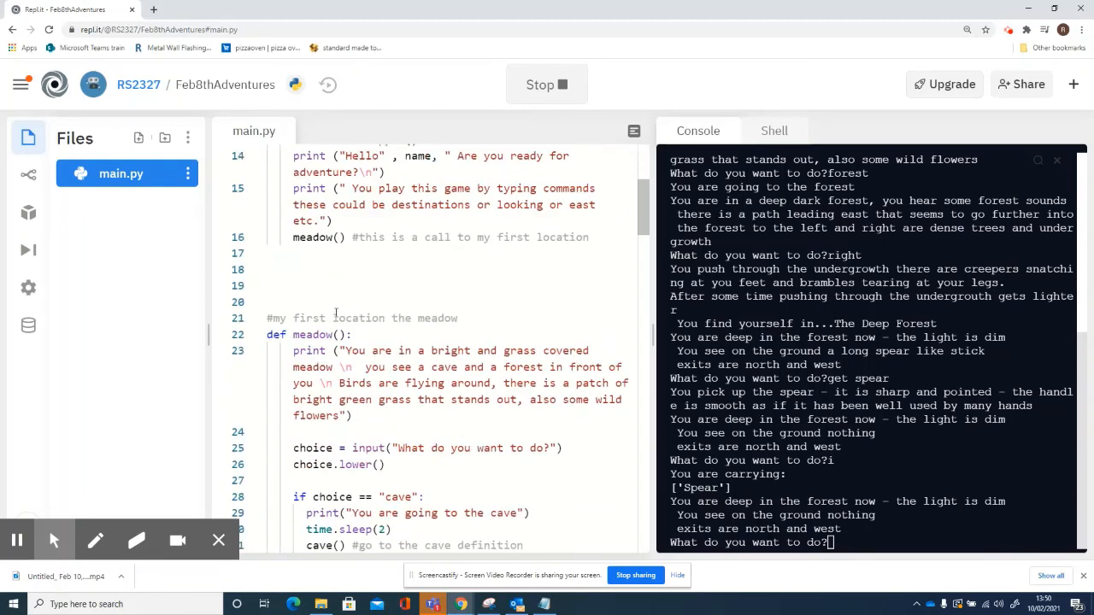
pyautogui.scroll(-3)
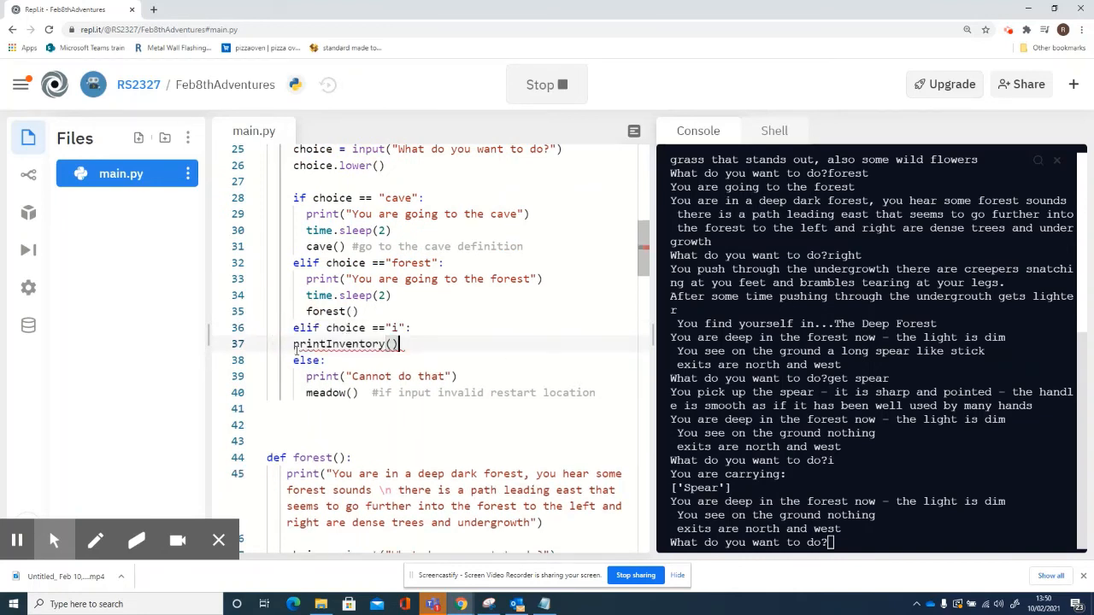
pyautogui.doubleClick(340, 343)
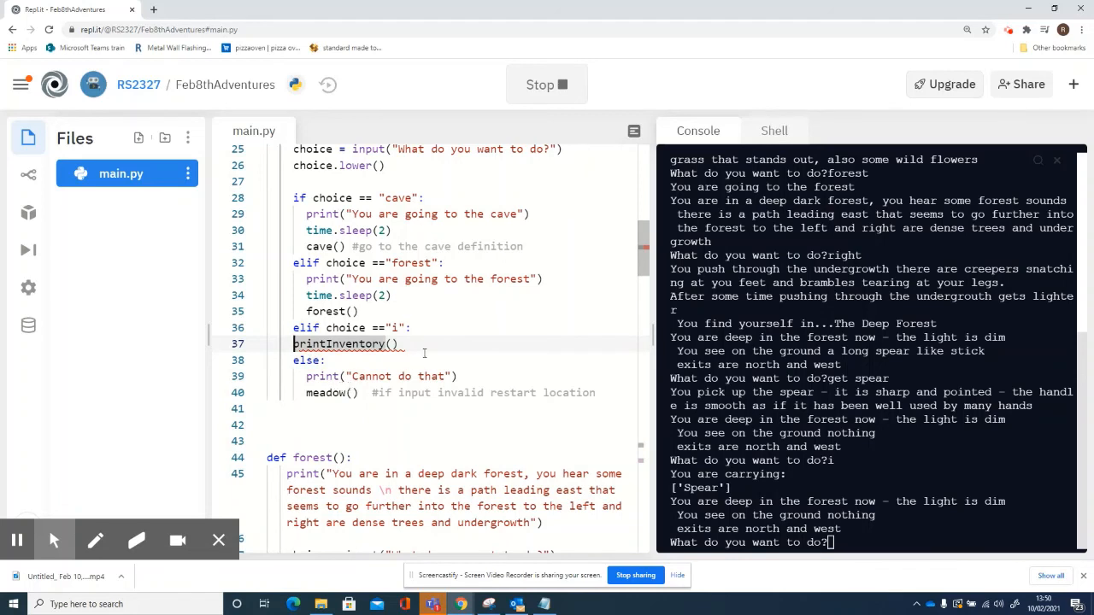